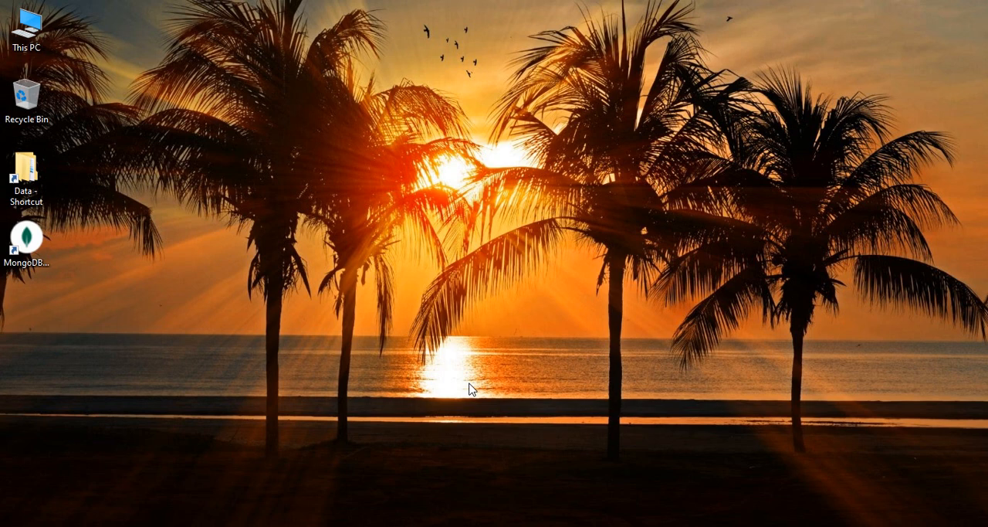
mouse_move(400, 364)
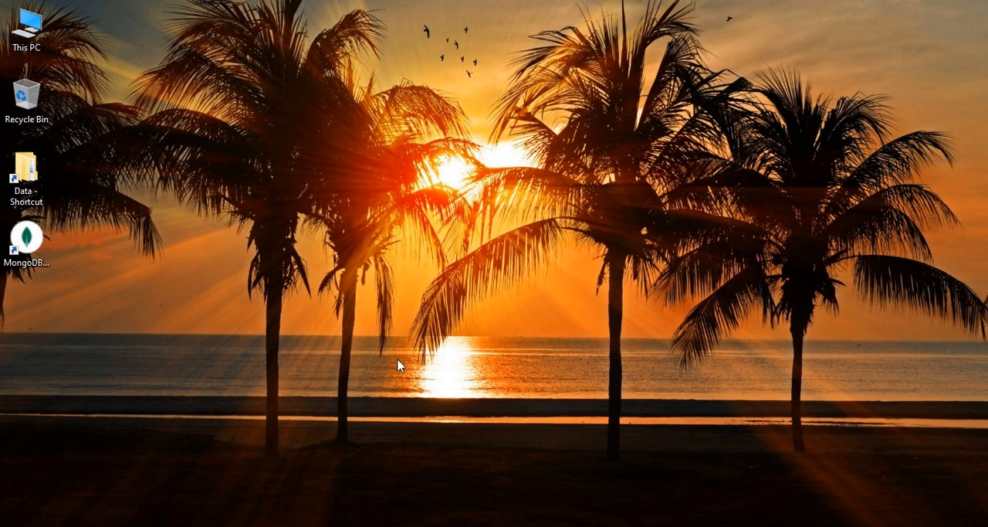
mouse_move(413, 353)
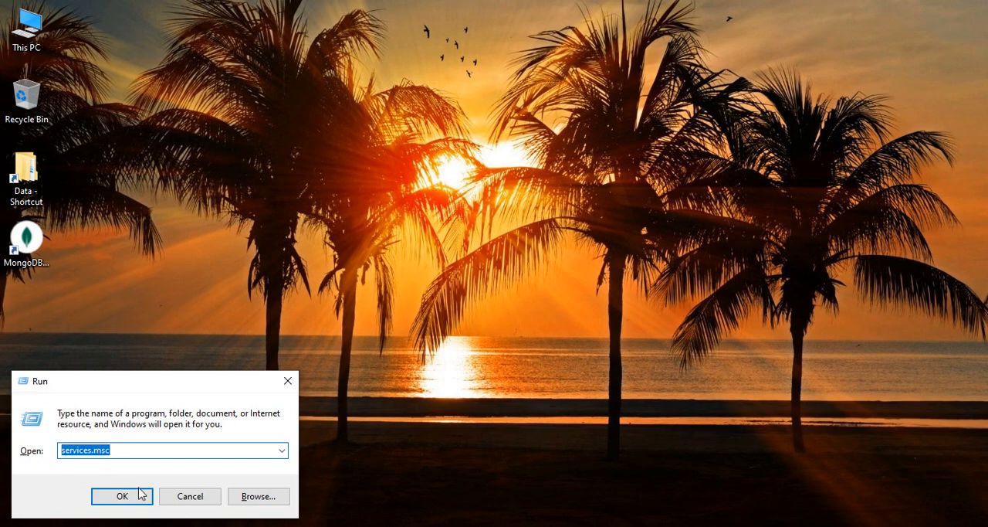
- Launch the Services console via the Run box with services.msc
click(120, 496)
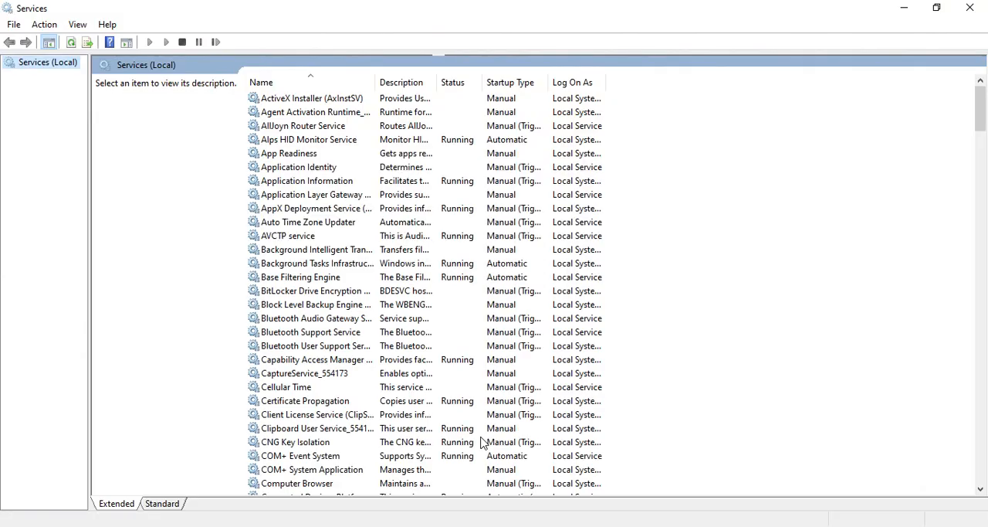
mouse_move(546, 225)
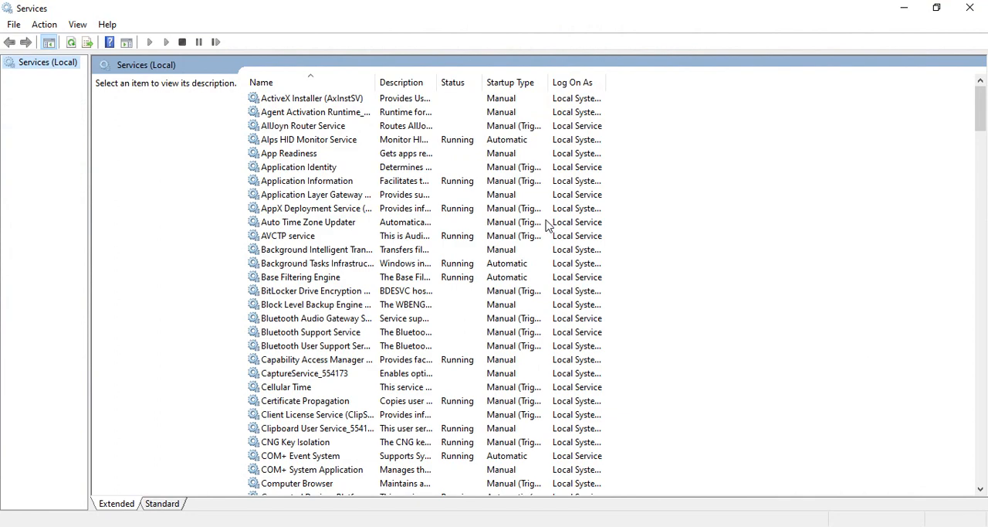
mouse_move(311, 127)
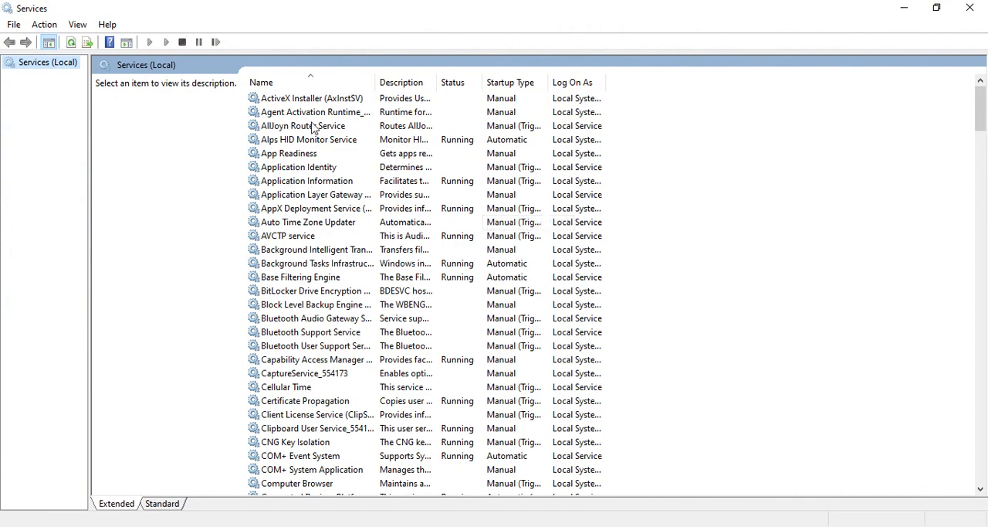
- Locate the Windows Update service in the list and bring up its Properties dialog
scroll(down, 3)
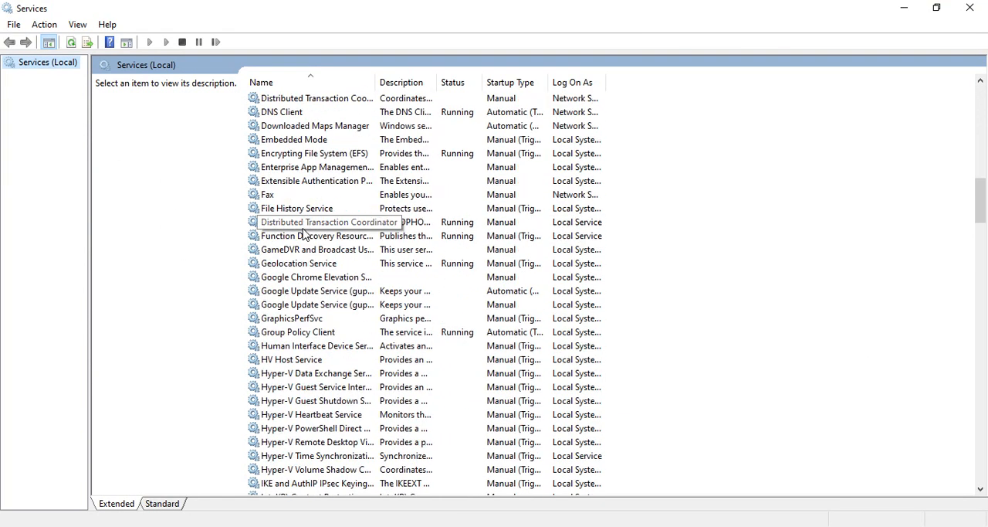
scroll(down, 3)
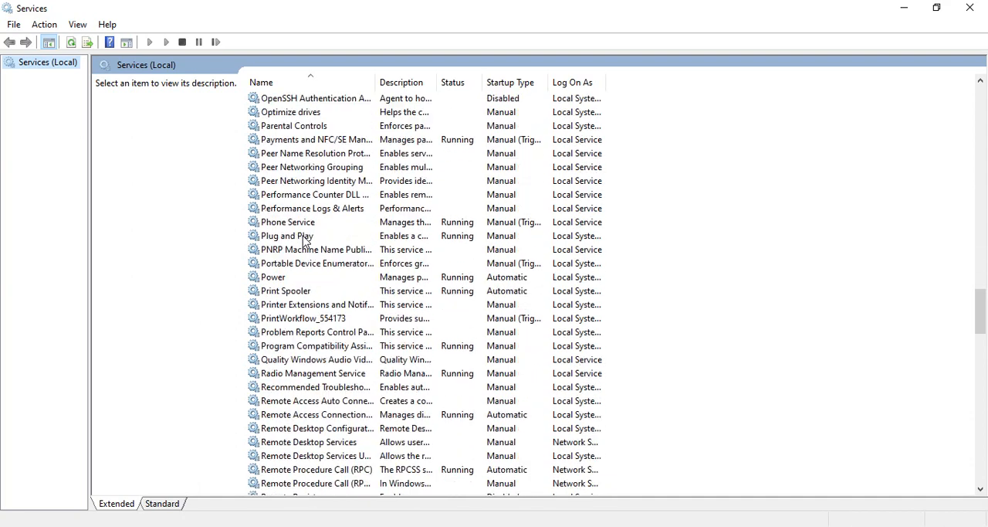
scroll(down, 3)
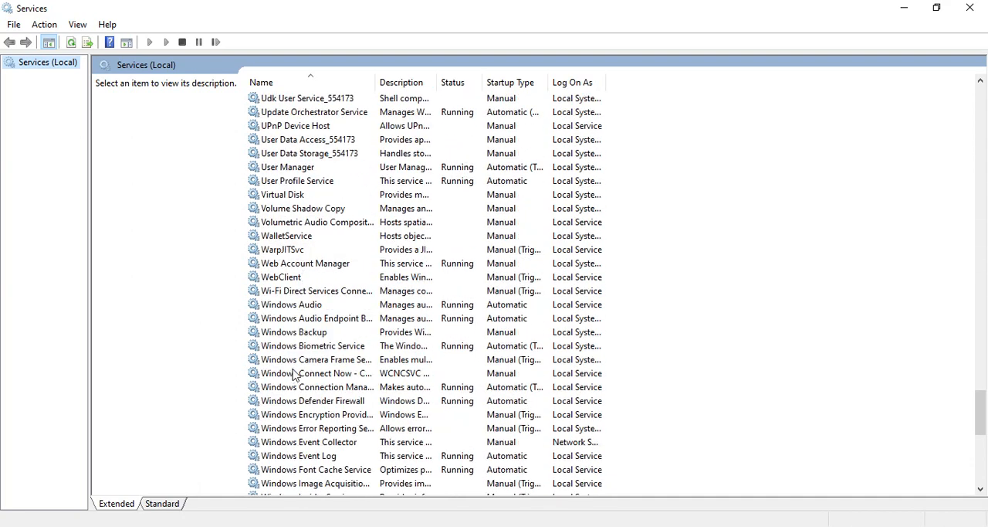
scroll(down, 3)
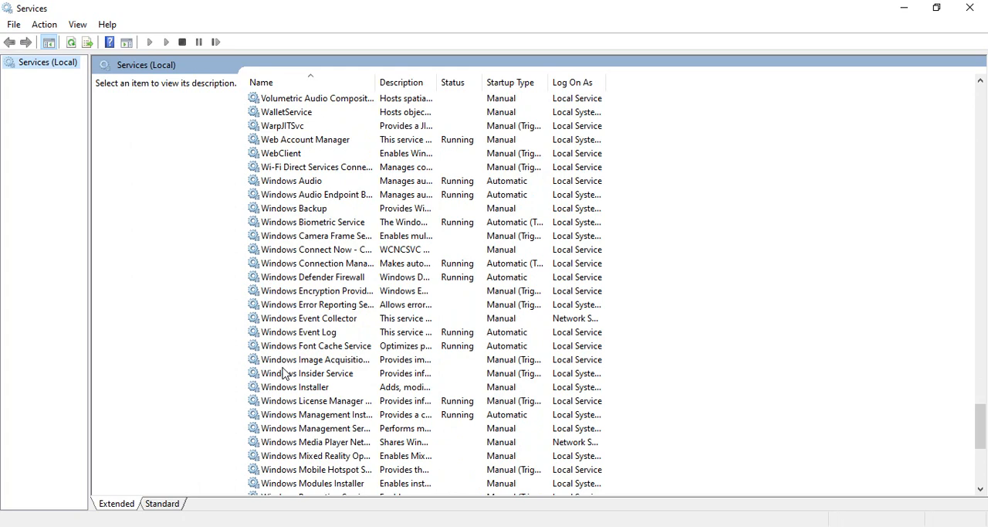
scroll(down, 3)
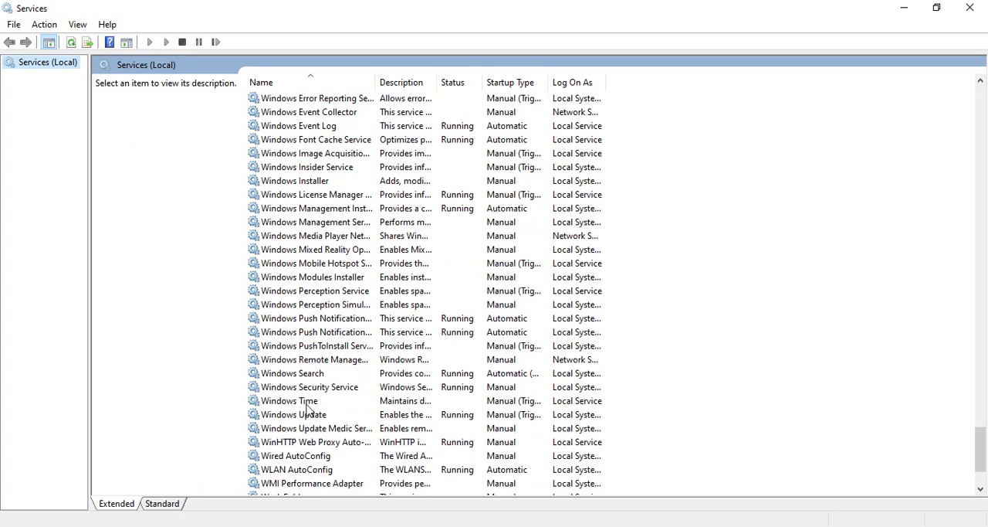
click(309, 414)
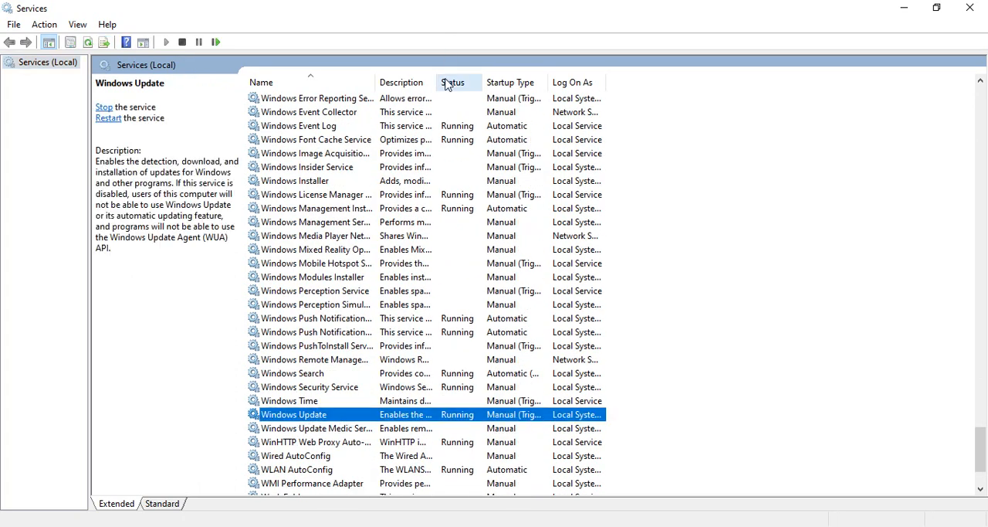
mouse_move(463, 423)
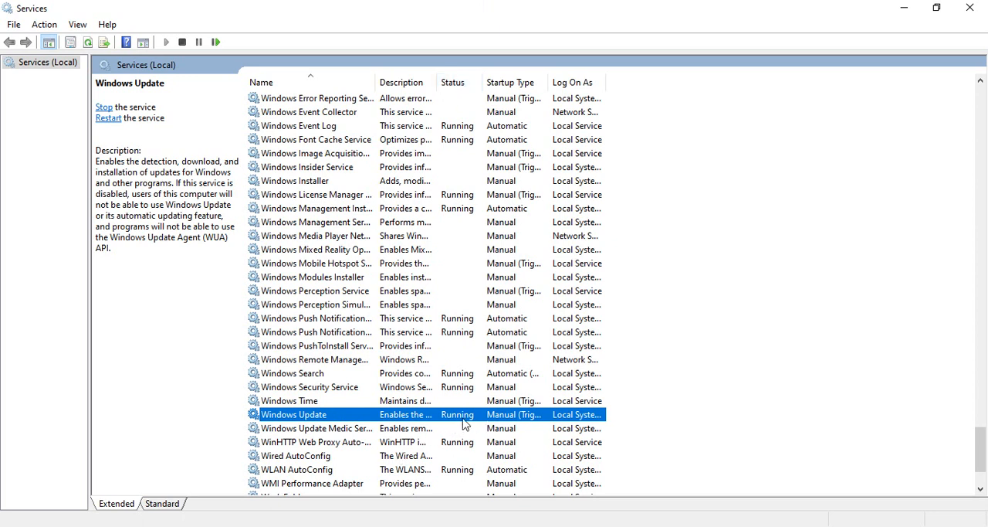
mouse_move(512, 414)
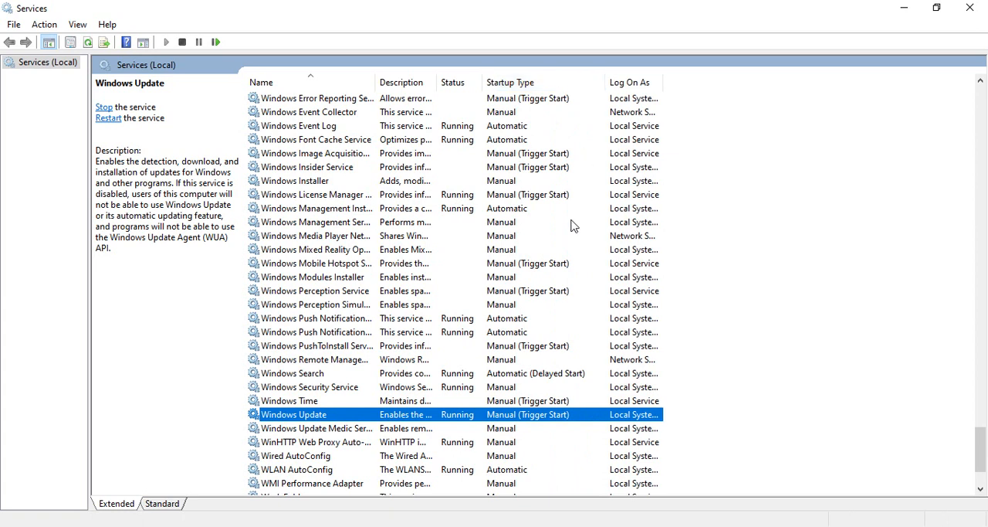
mouse_move(589, 430)
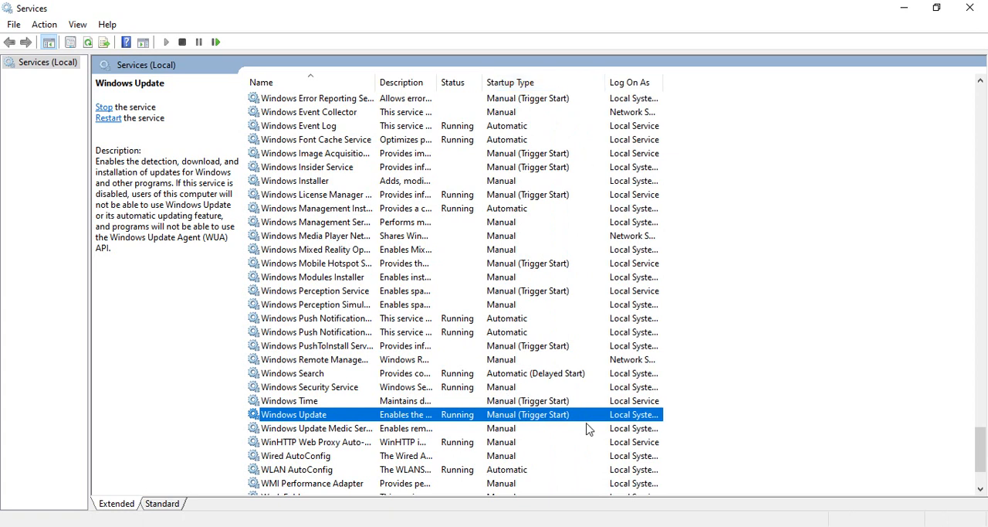
right_click(293, 414)
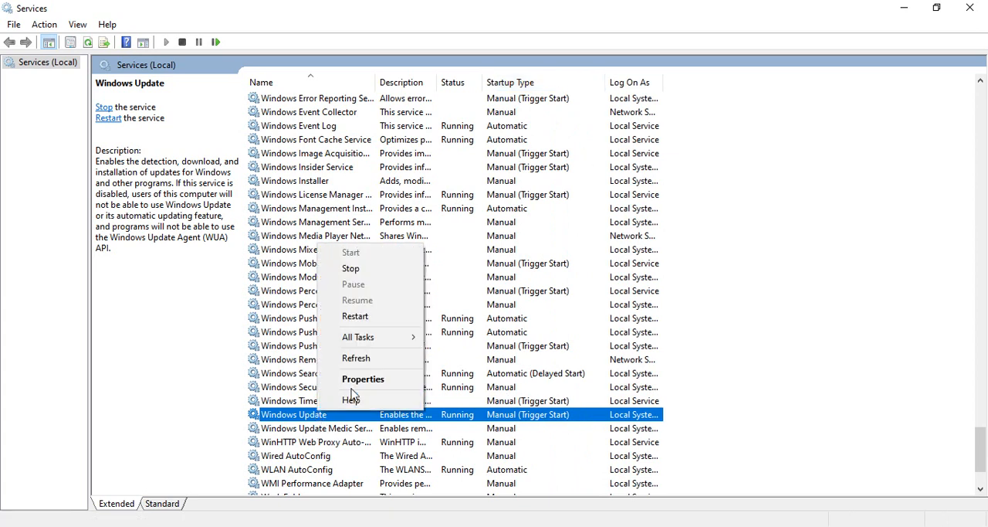
mouse_move(363, 378)
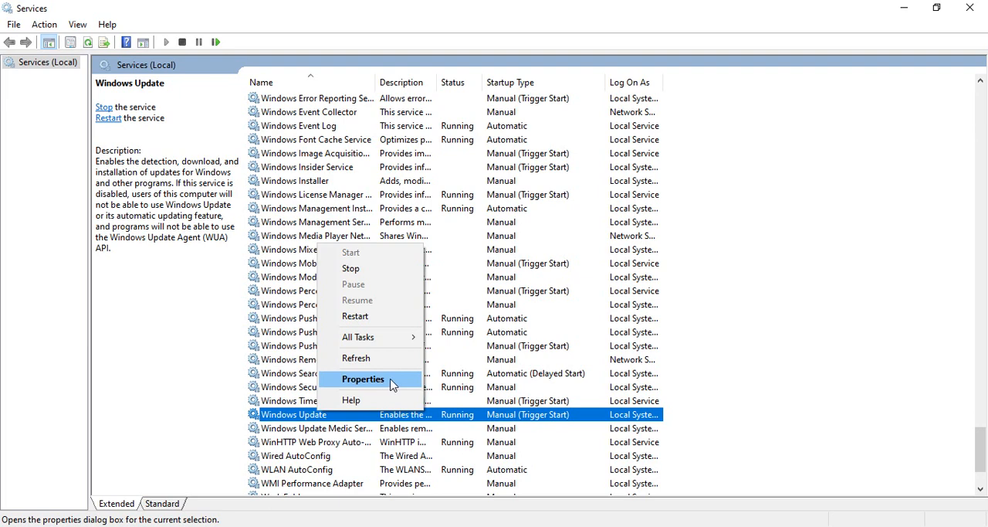
click(362, 378)
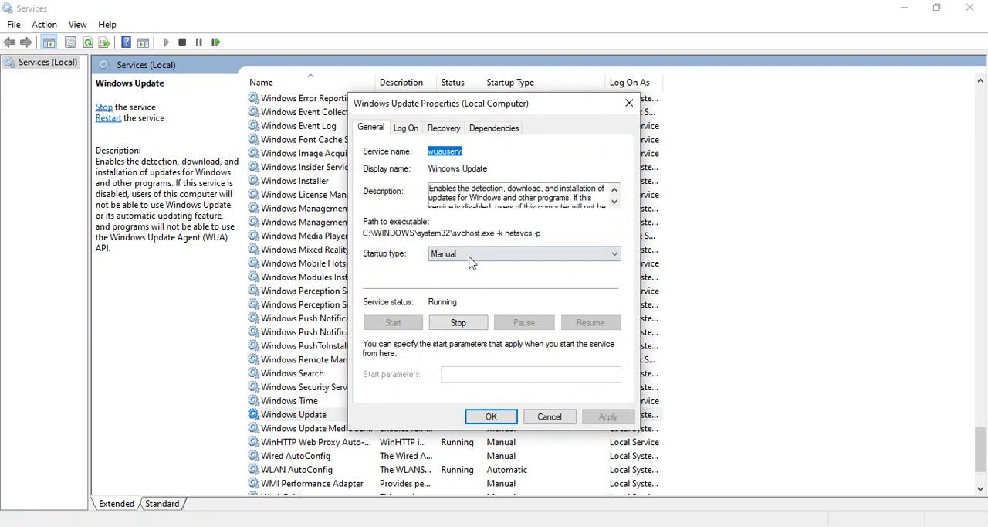
- Choose Manual as the Windows Update service's startup type on the General tab
click(614, 254)
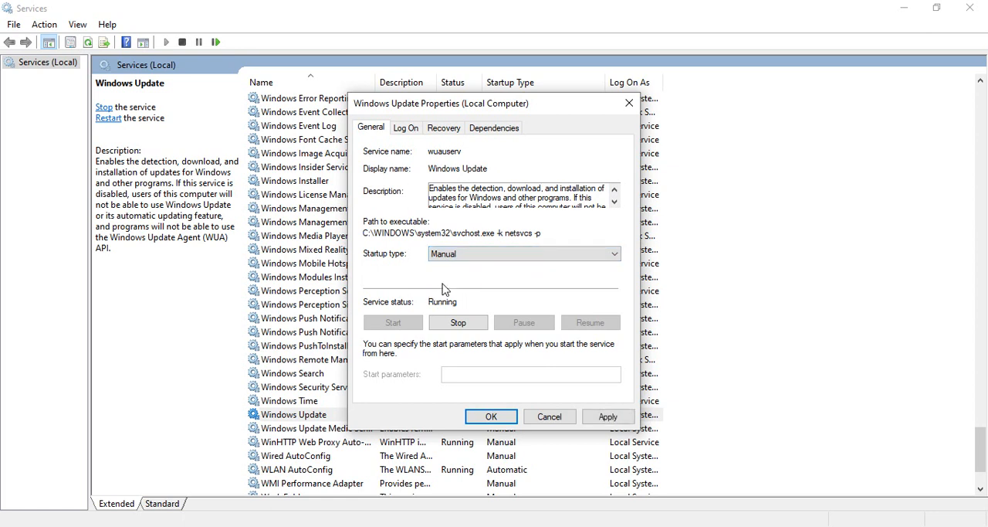
click(615, 253)
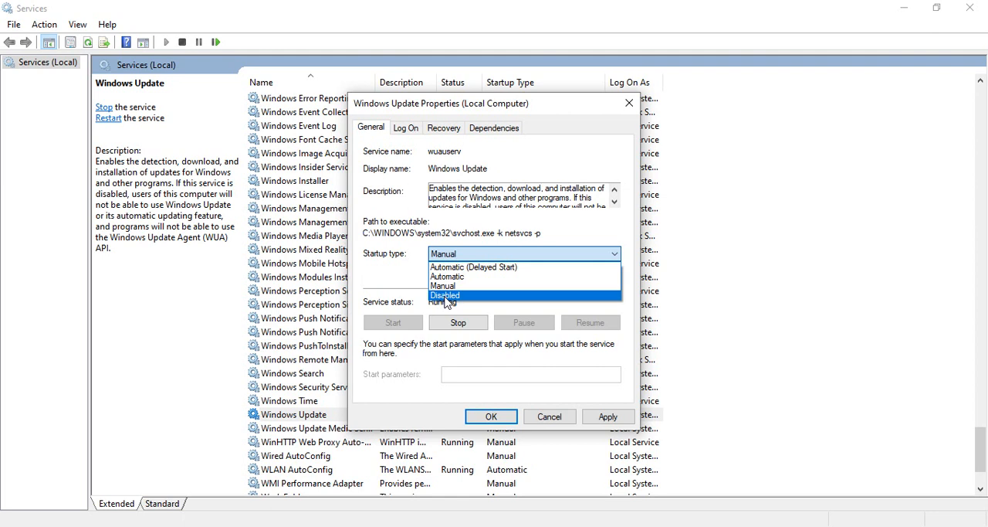
click(442, 286)
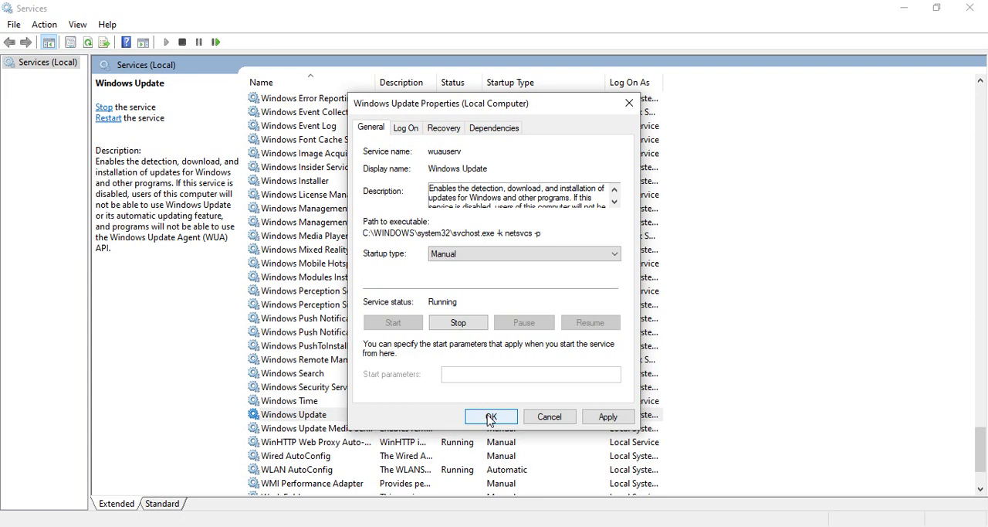
mouse_move(512, 416)
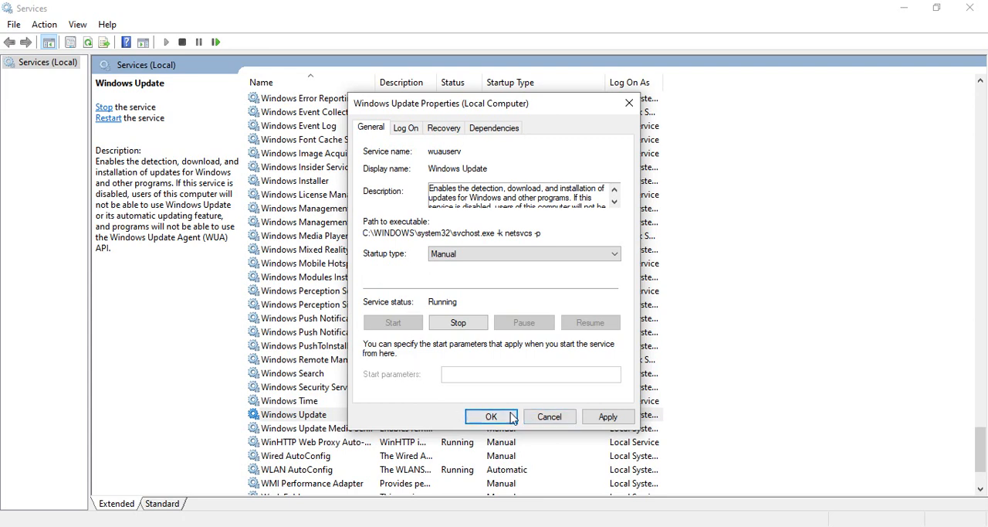
- Confirm the Manual startup setting with OK, closing the Windows Update properties
click(491, 417)
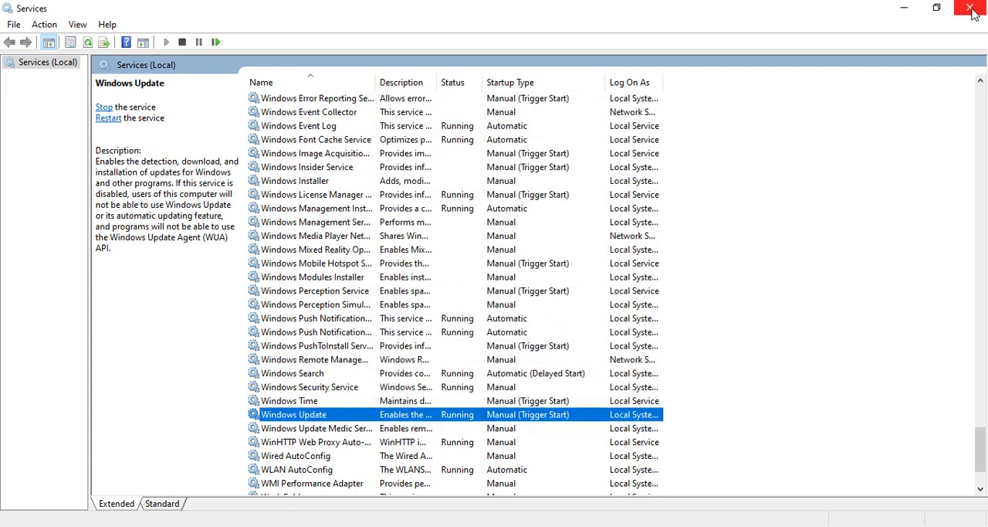
mouse_move(797, 299)
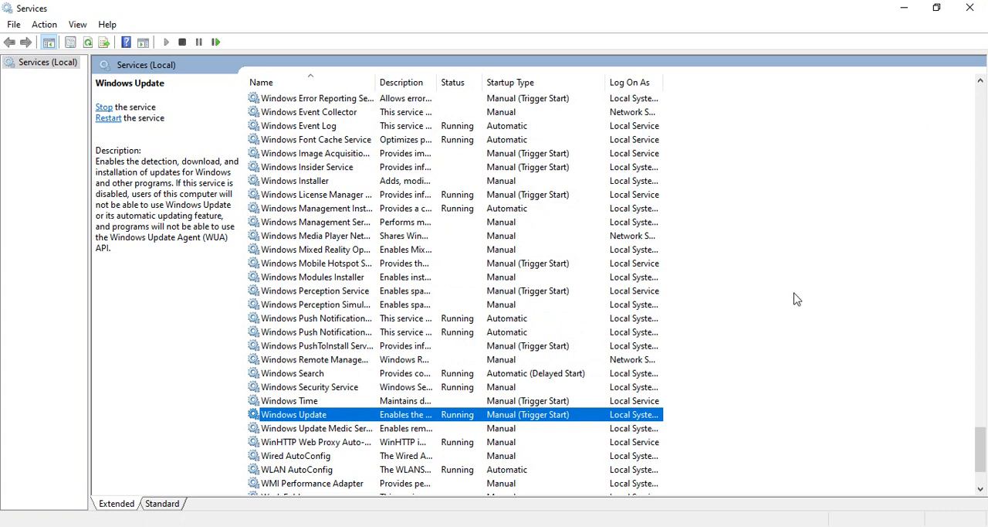
mouse_move(633, 469)
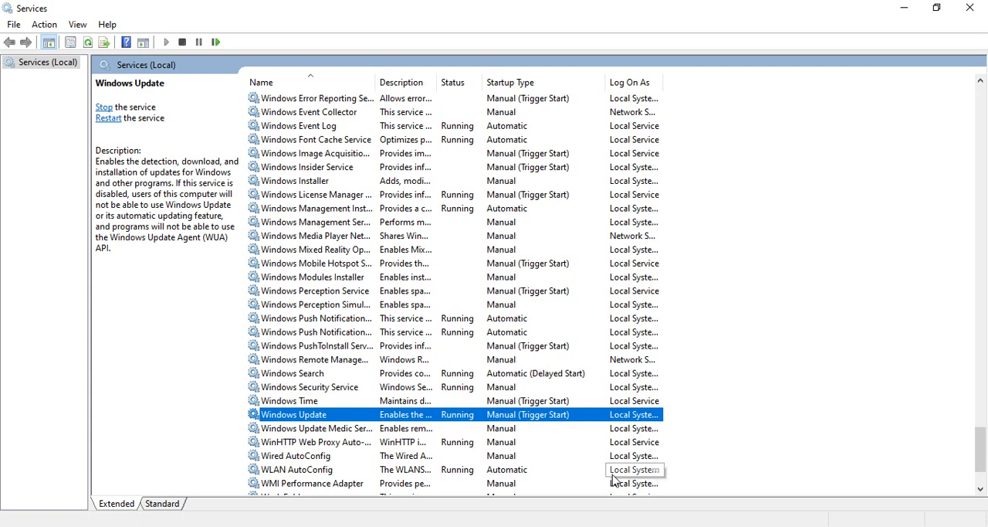